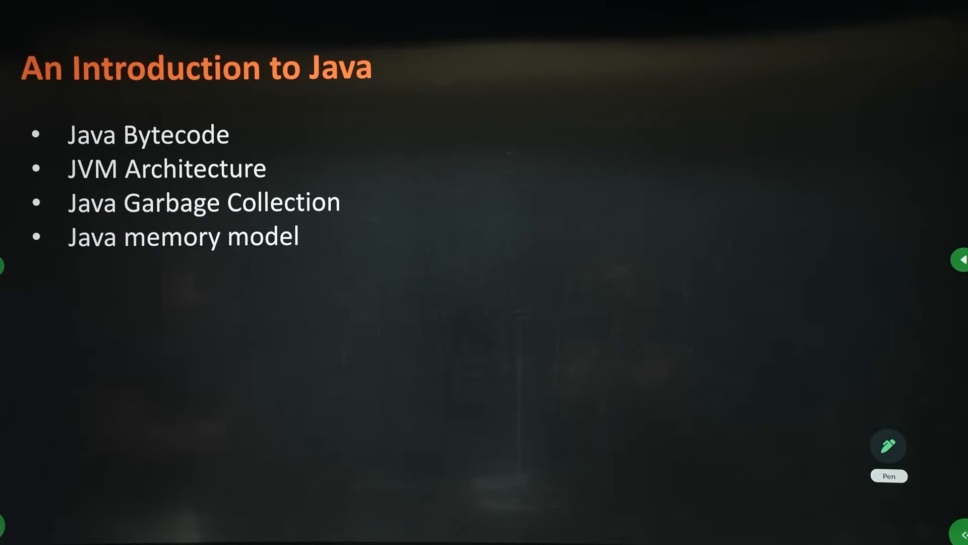
click(961, 259)
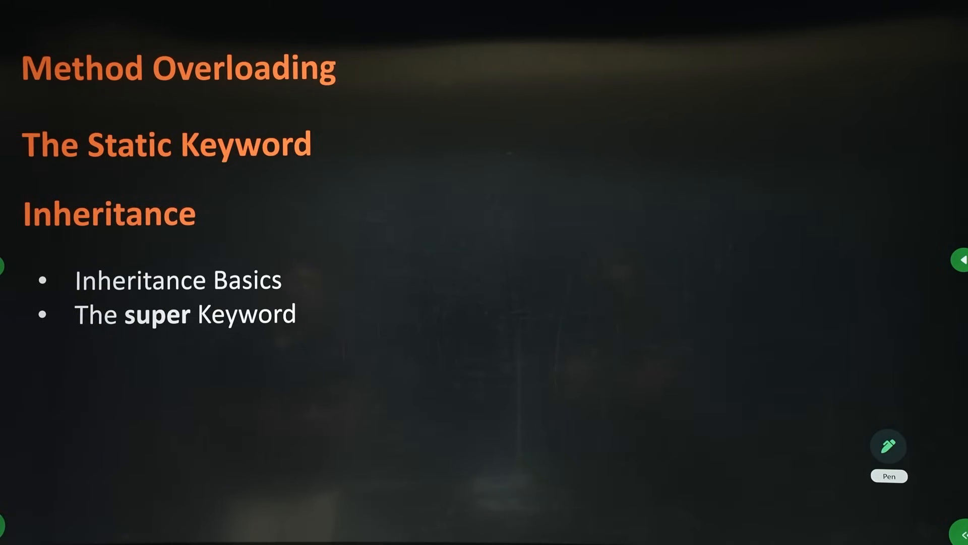
click(960, 259)
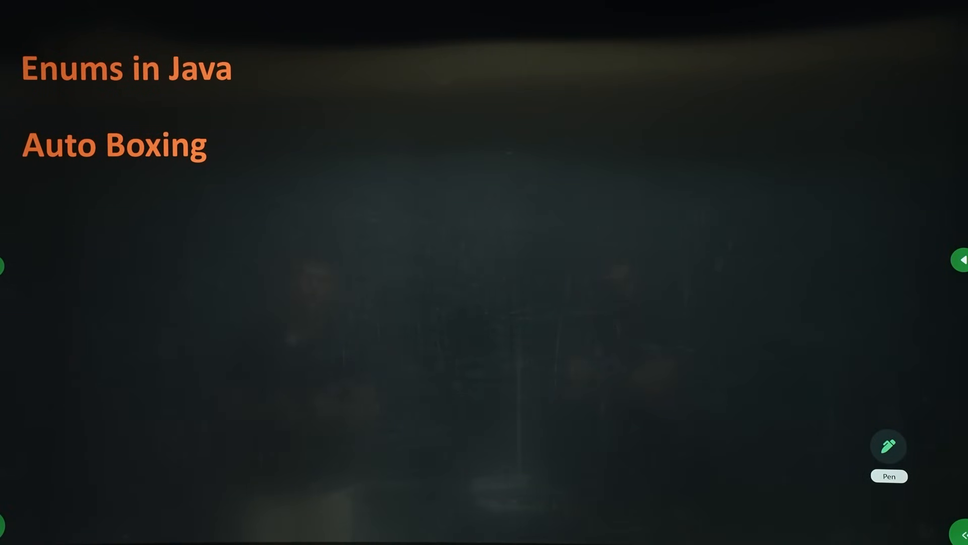
click(959, 259)
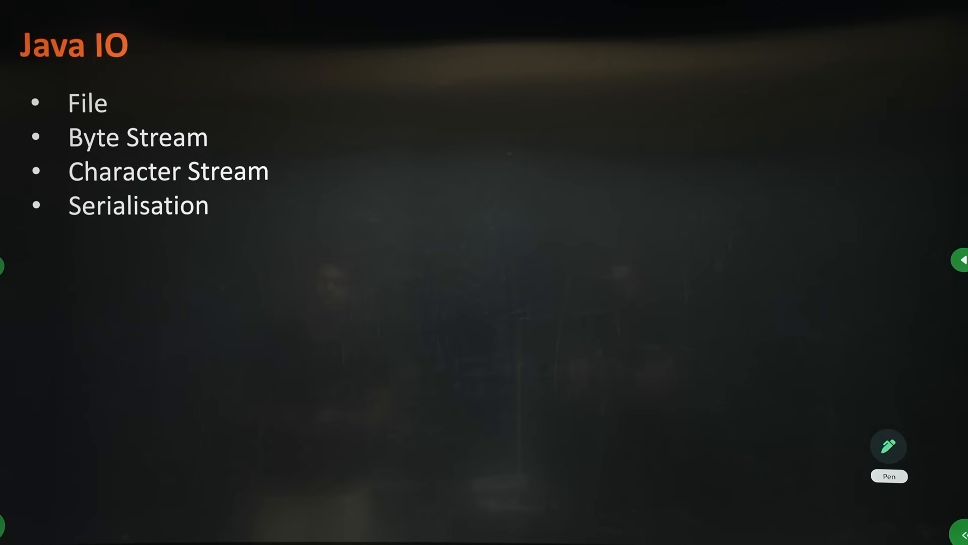
click(959, 260)
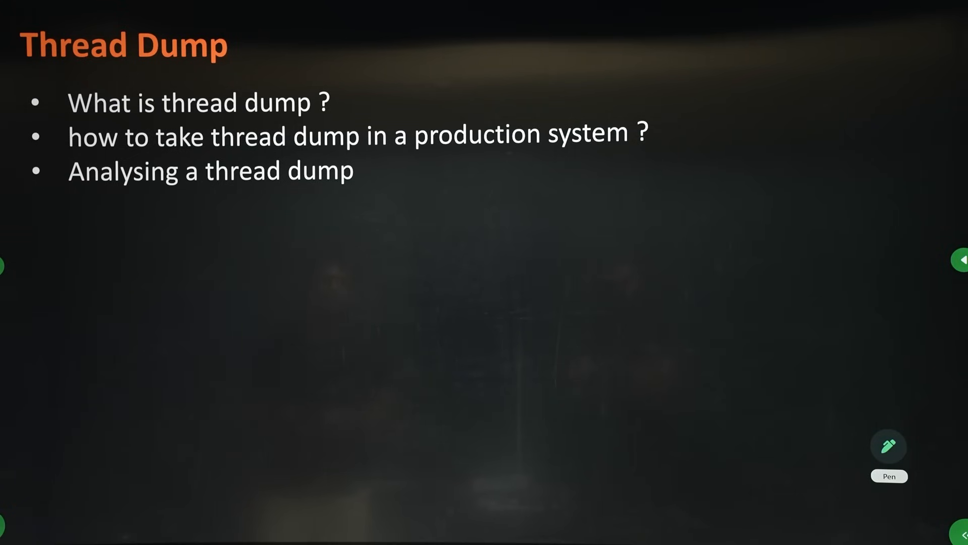
click(961, 260)
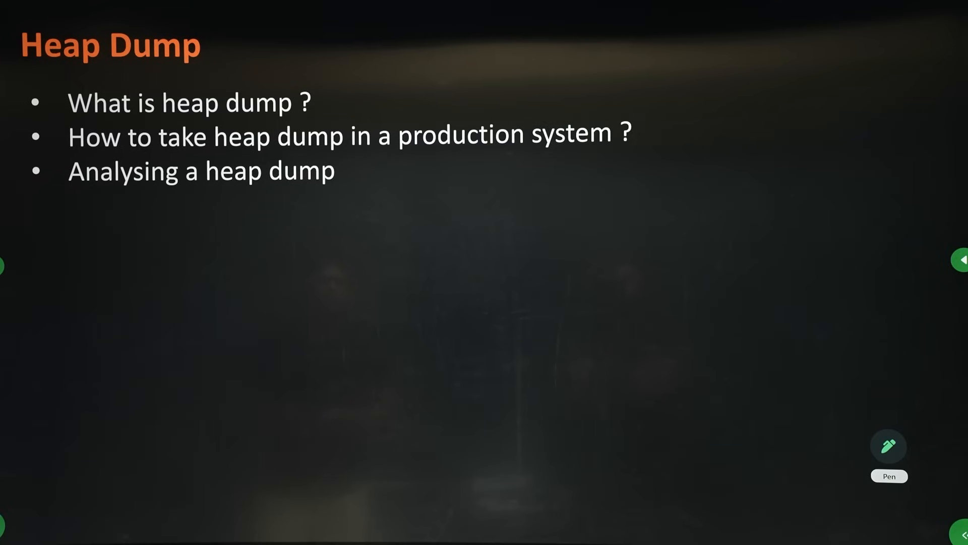
click(959, 260)
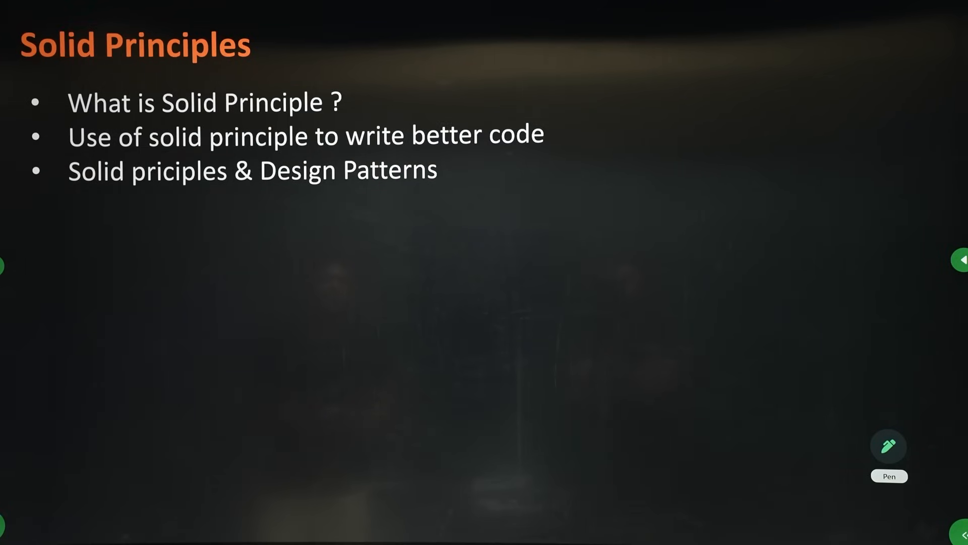